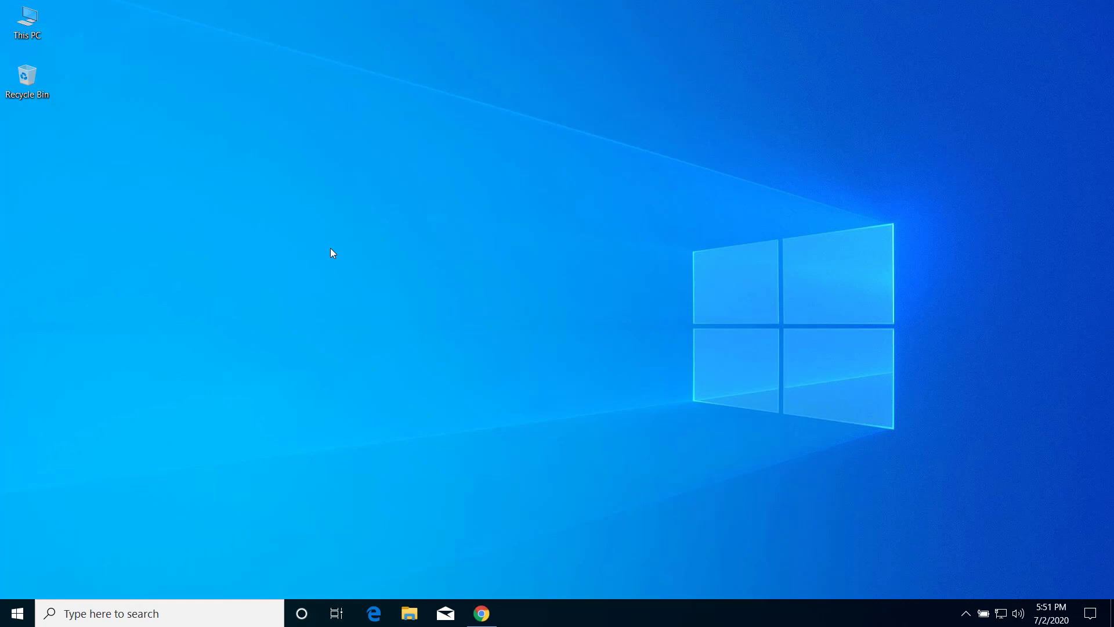
Refresh the desktop, then download and run the troubleshooter .diagcab file from Chrome
{"action": "right_click", "coordinate": [330, 253]}
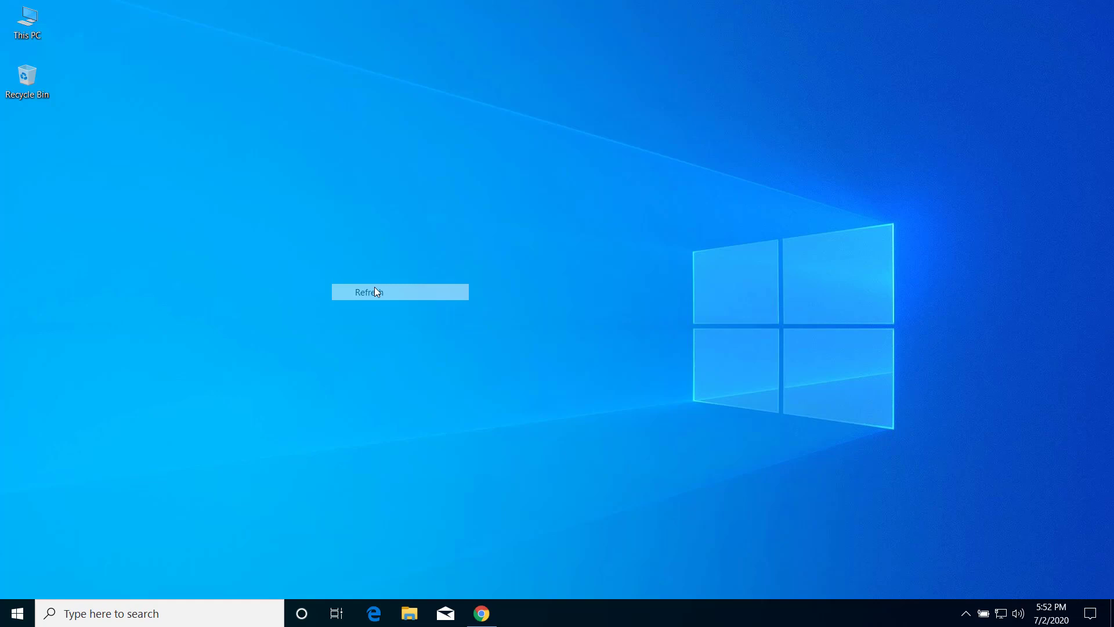
{"action": "left_click", "coordinate": [366, 292]}
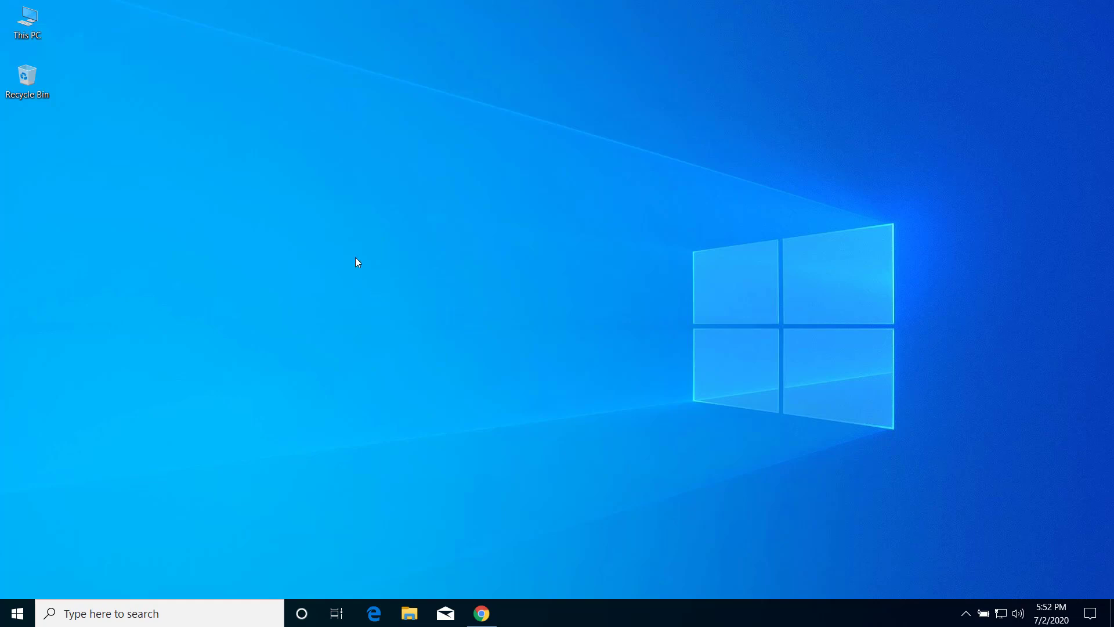
{"action": "mouse_move", "coordinate": [482, 613]}
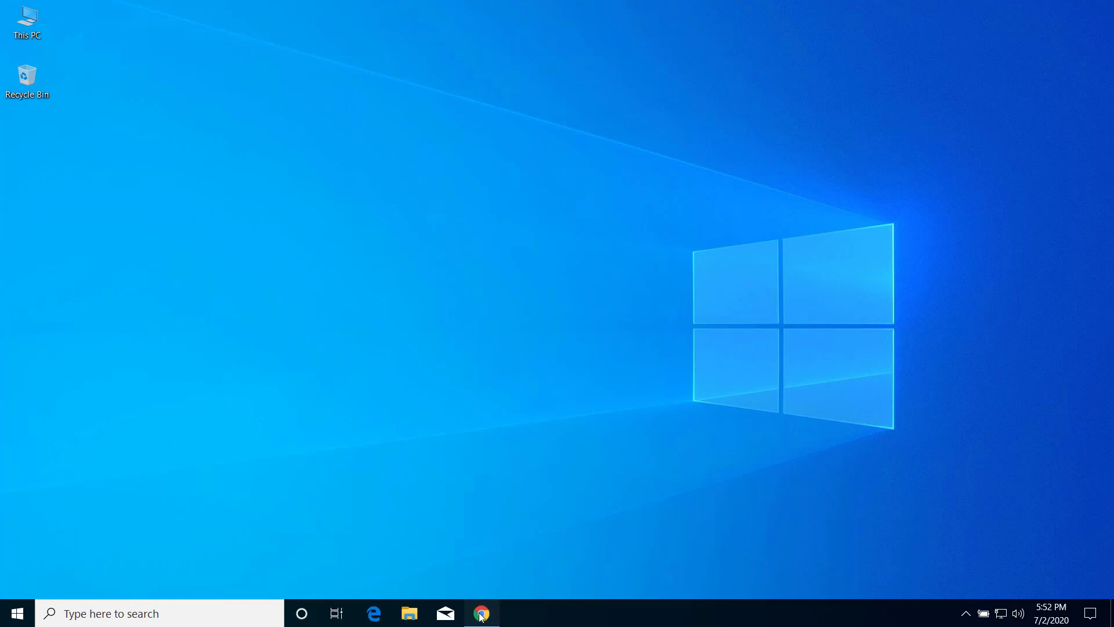
{"action": "left_click", "coordinate": [482, 613]}
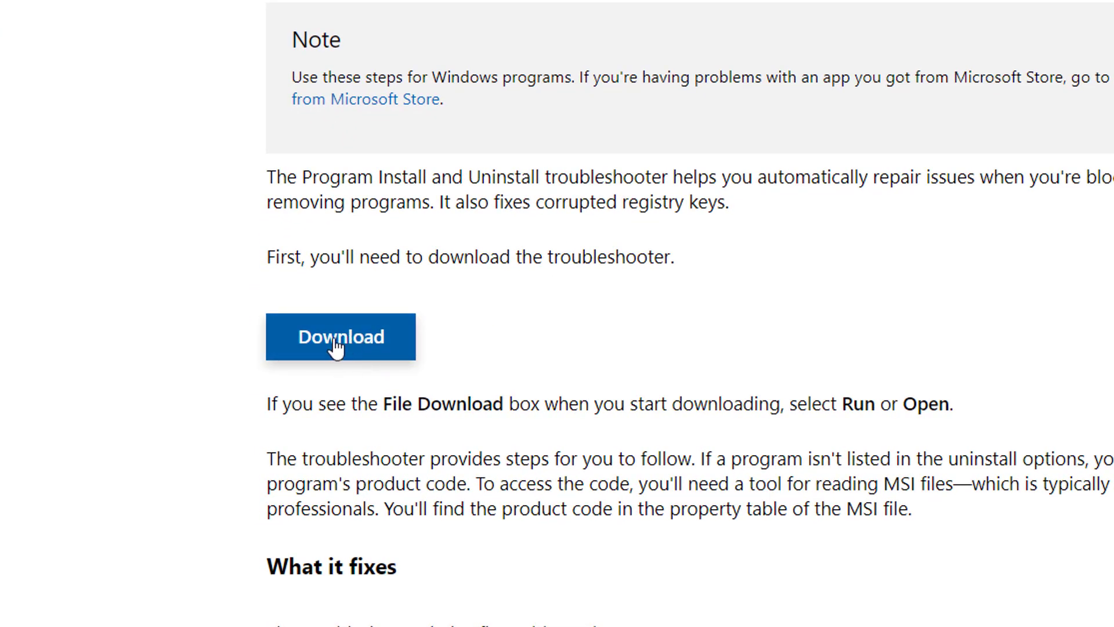
{"action": "left_click", "coordinate": [340, 336]}
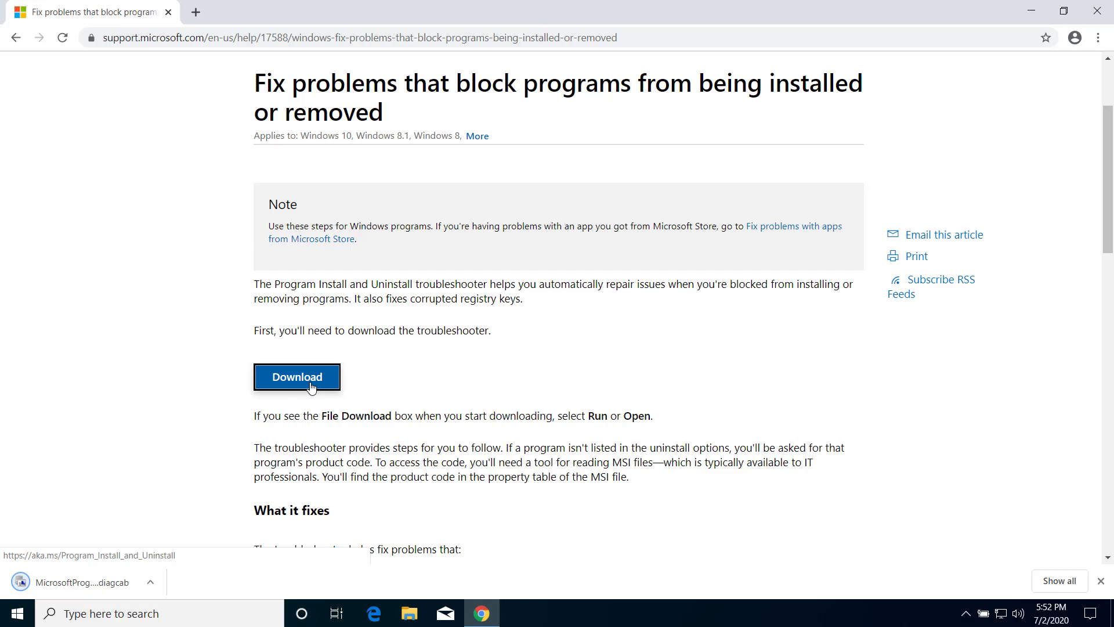
{"action": "left_click", "coordinate": [296, 377]}
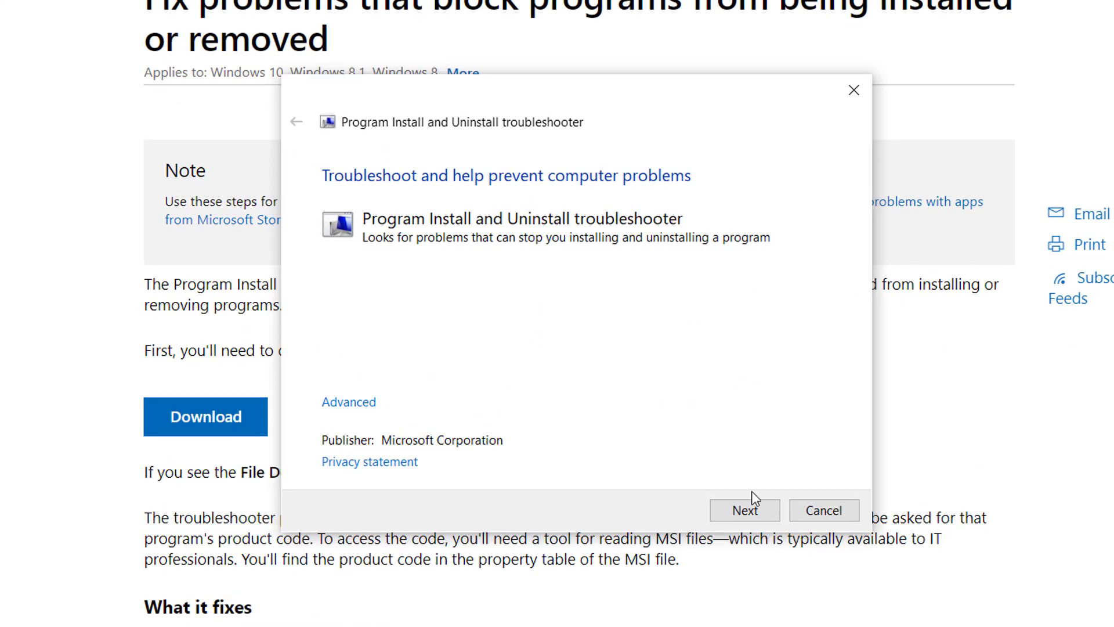
Start the troubleshooter and report the problem as installing a program
{"action": "left_click", "coordinate": [744, 510]}
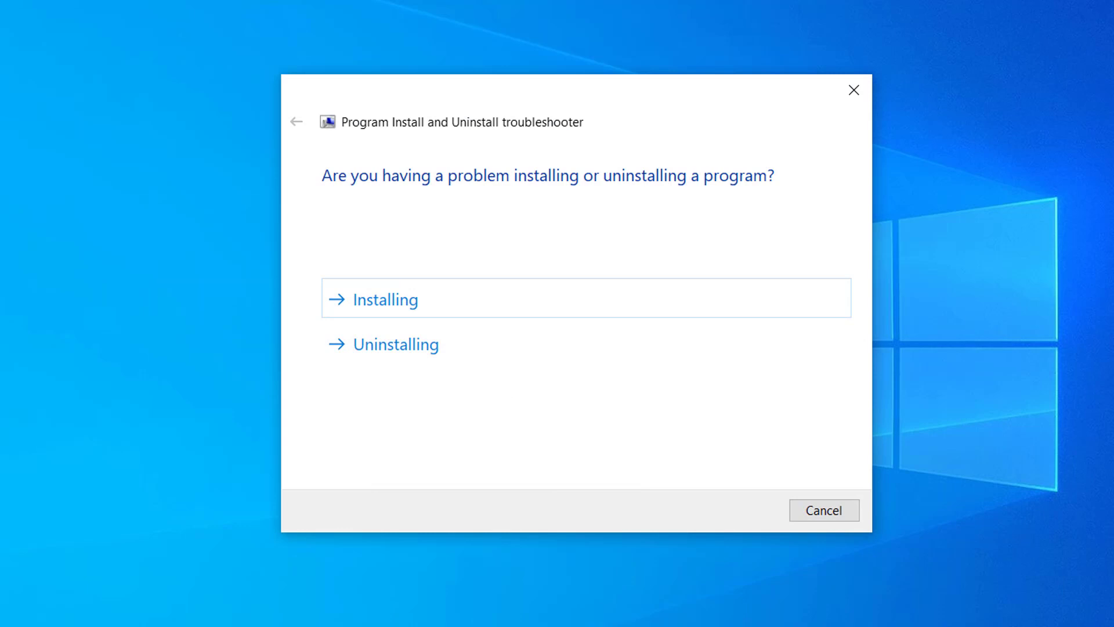
{"action": "mouse_move", "coordinate": [396, 304]}
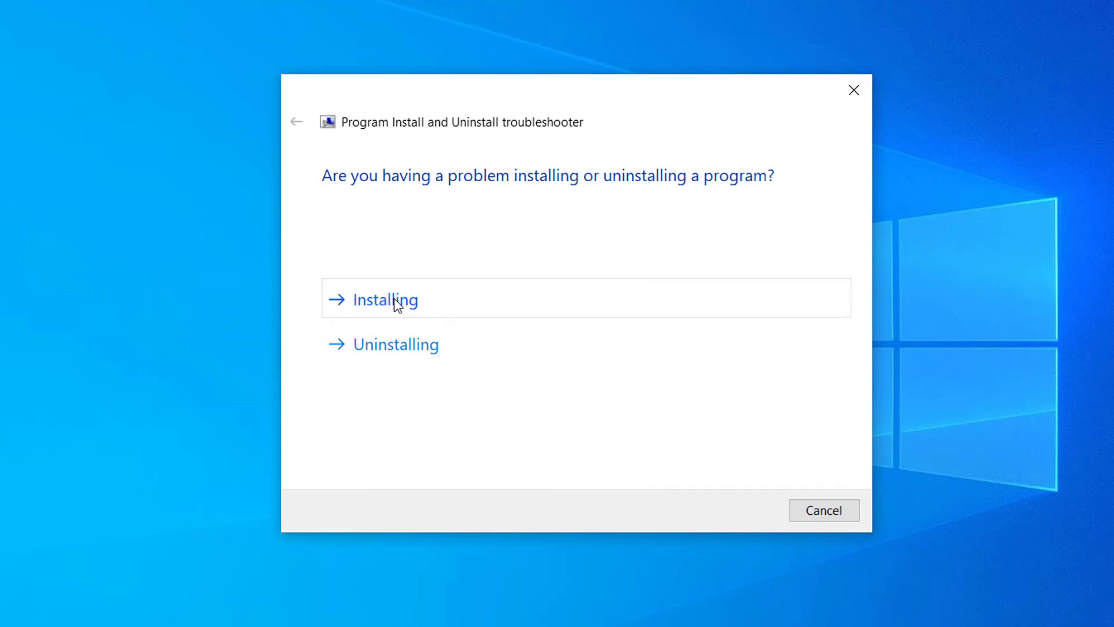
{"action": "mouse_move", "coordinate": [388, 313]}
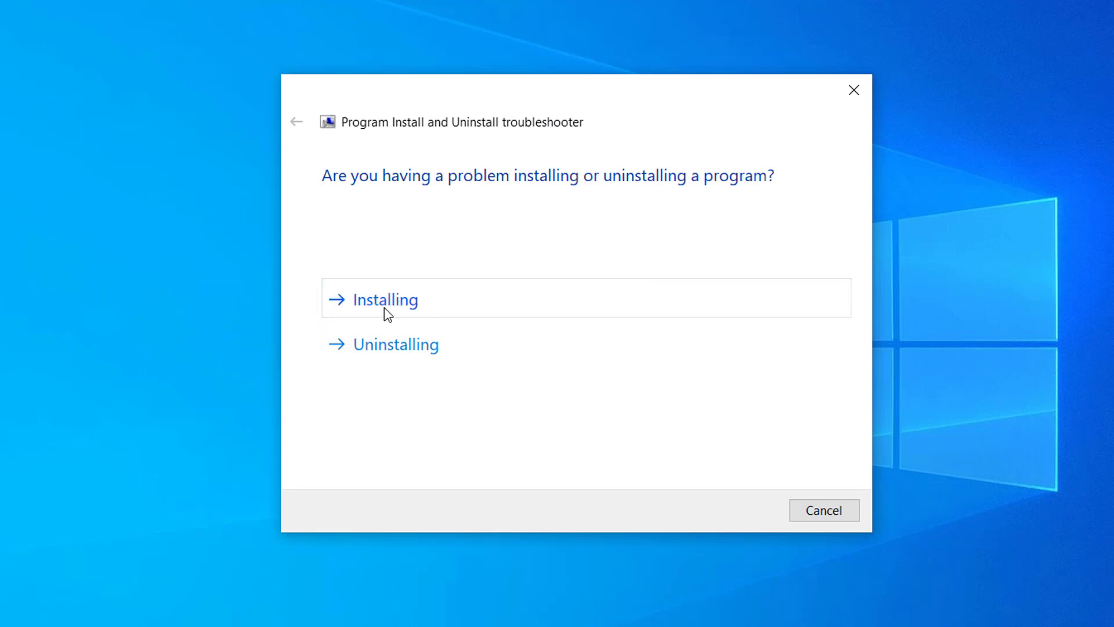
{"action": "left_click", "coordinate": [386, 299]}
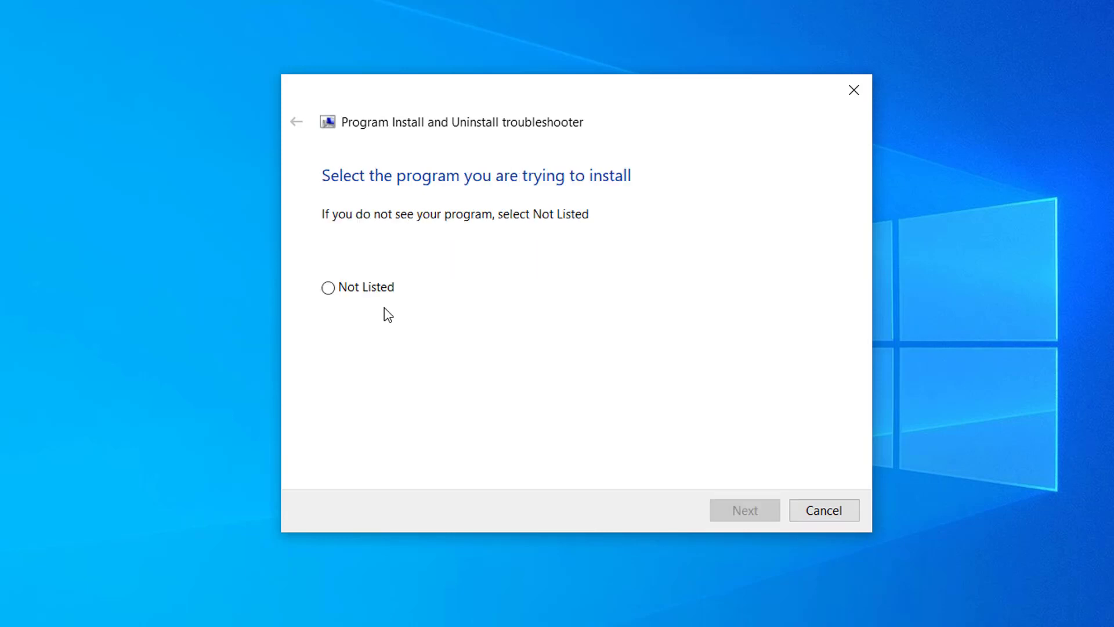
{"action": "mouse_move", "coordinate": [440, 298]}
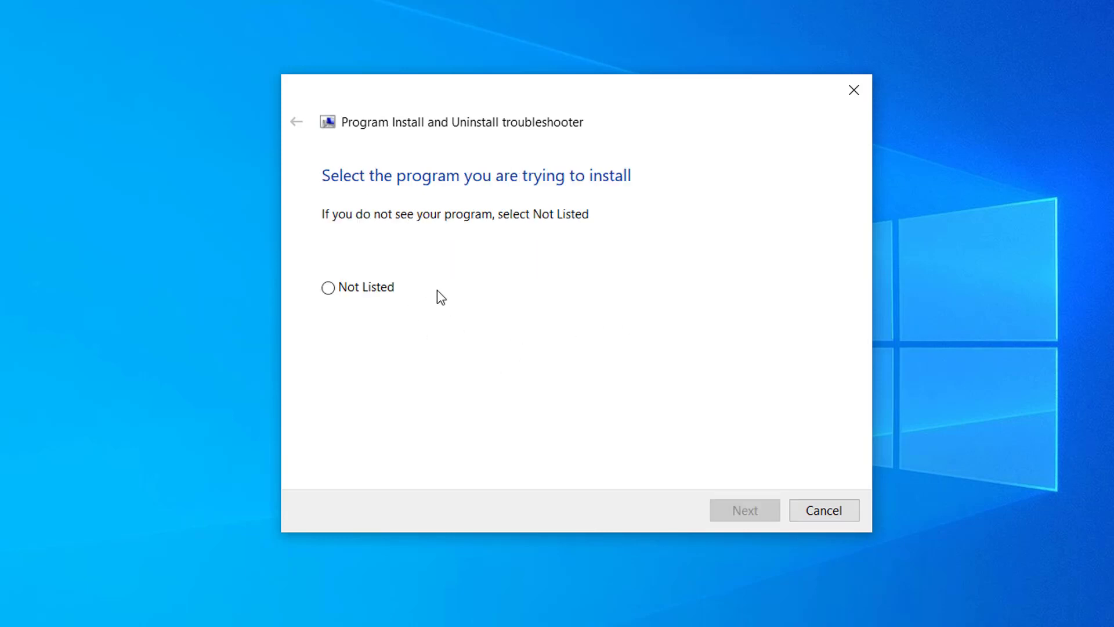
{"action": "mouse_move", "coordinate": [393, 325]}
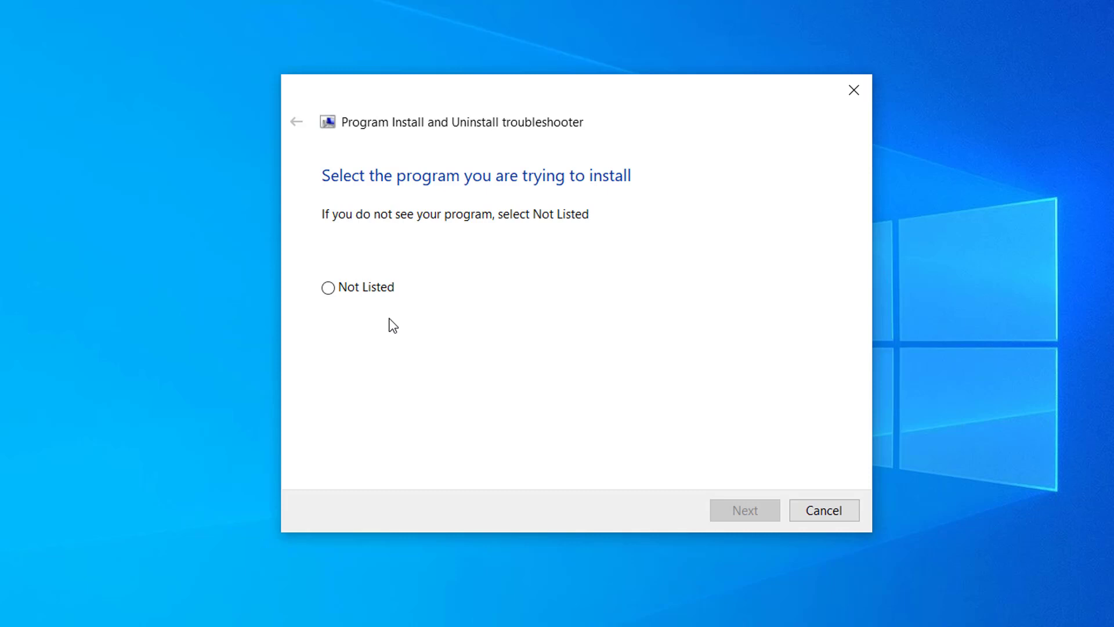
{"action": "mouse_move", "coordinate": [453, 291]}
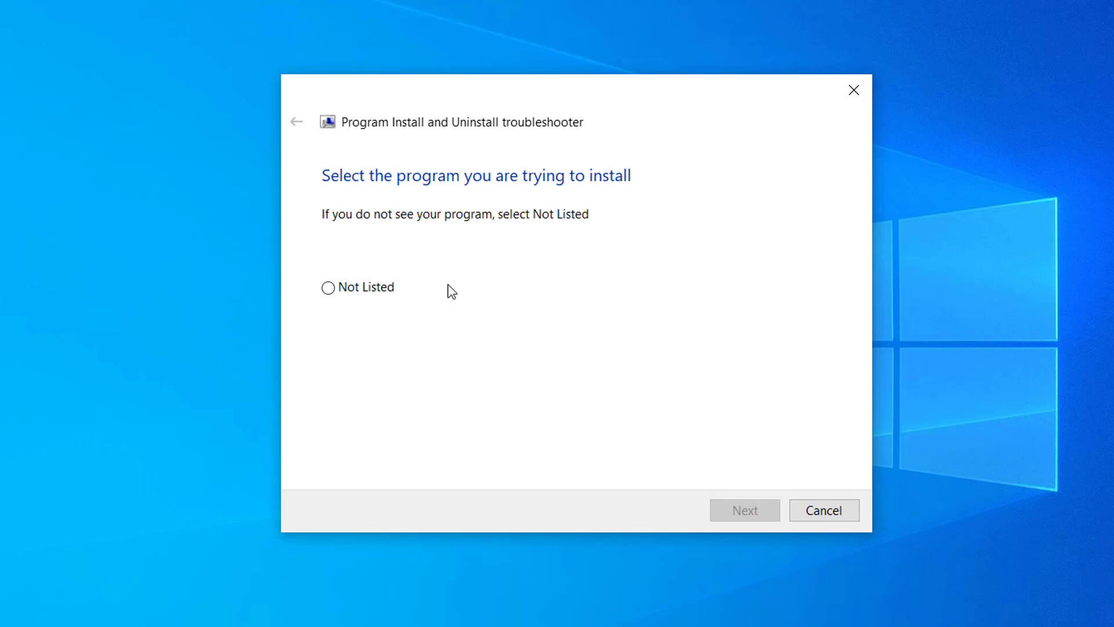
{"action": "mouse_move", "coordinate": [341, 313]}
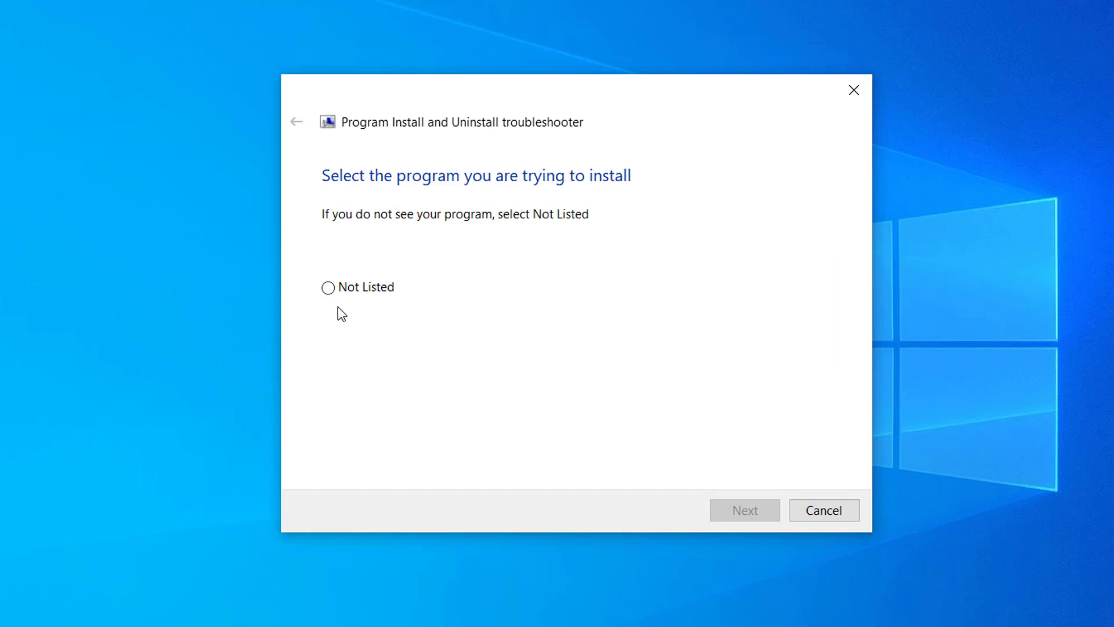
{"action": "mouse_move", "coordinate": [327, 288]}
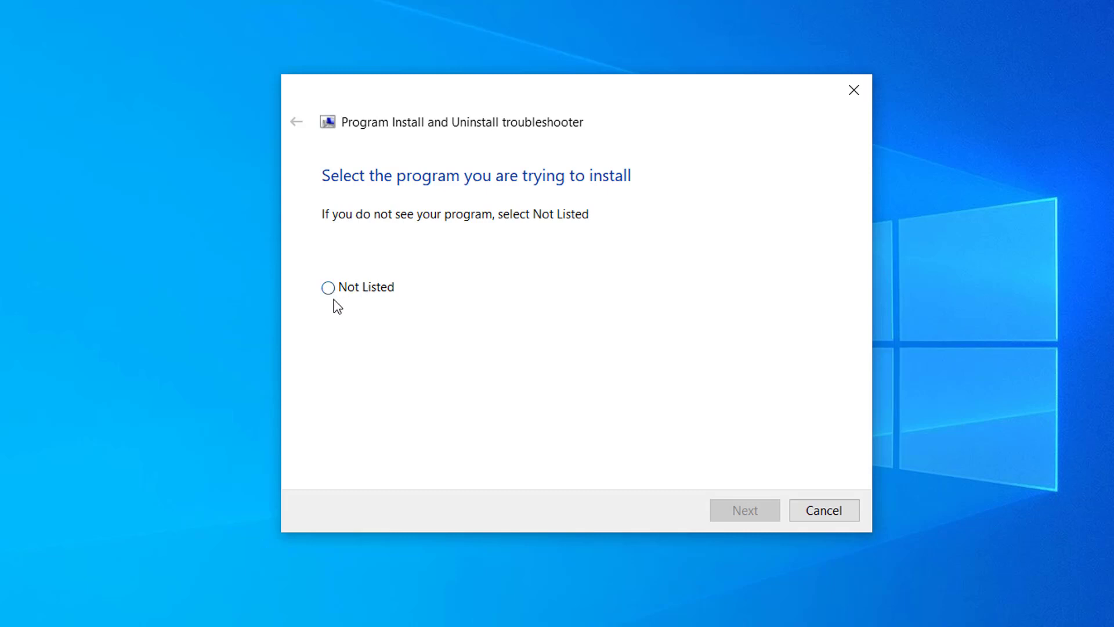
{"action": "mouse_move", "coordinate": [415, 329]}
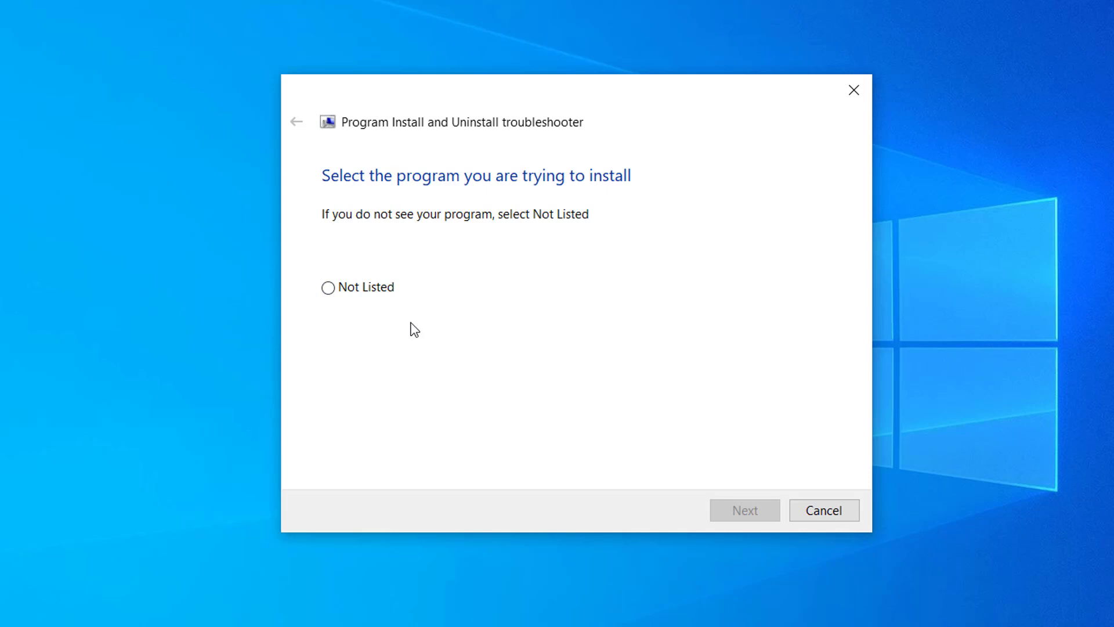
{"action": "mouse_move", "coordinate": [706, 511]}
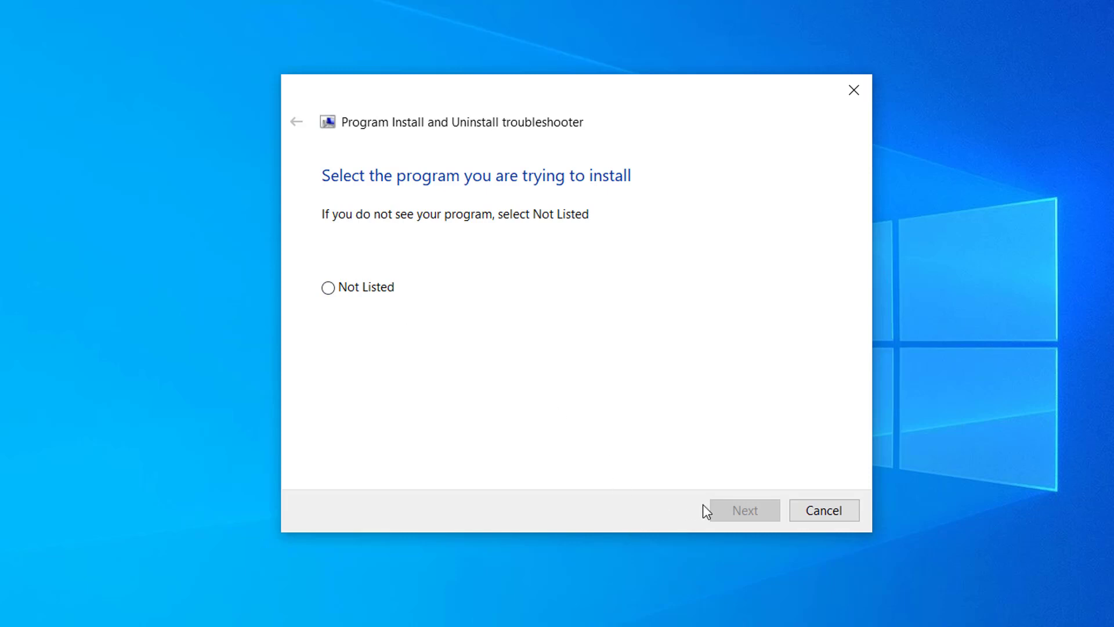
{"action": "mouse_move", "coordinate": [348, 293]}
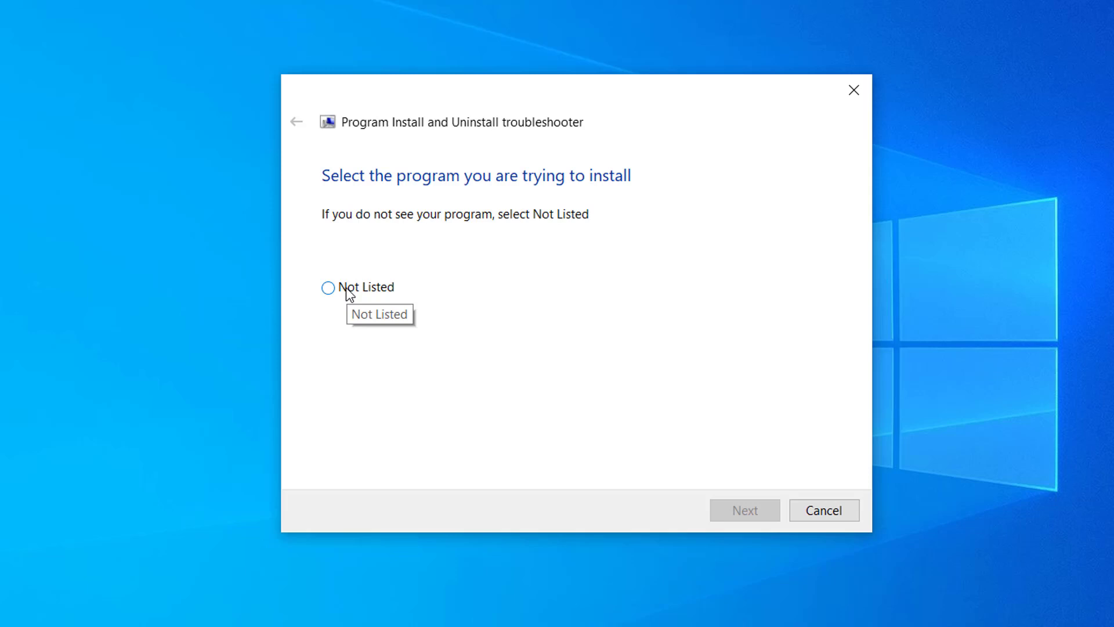
Choose Not Listed as the program being installed and continue troubleshooting
{"action": "left_click", "coordinate": [327, 288]}
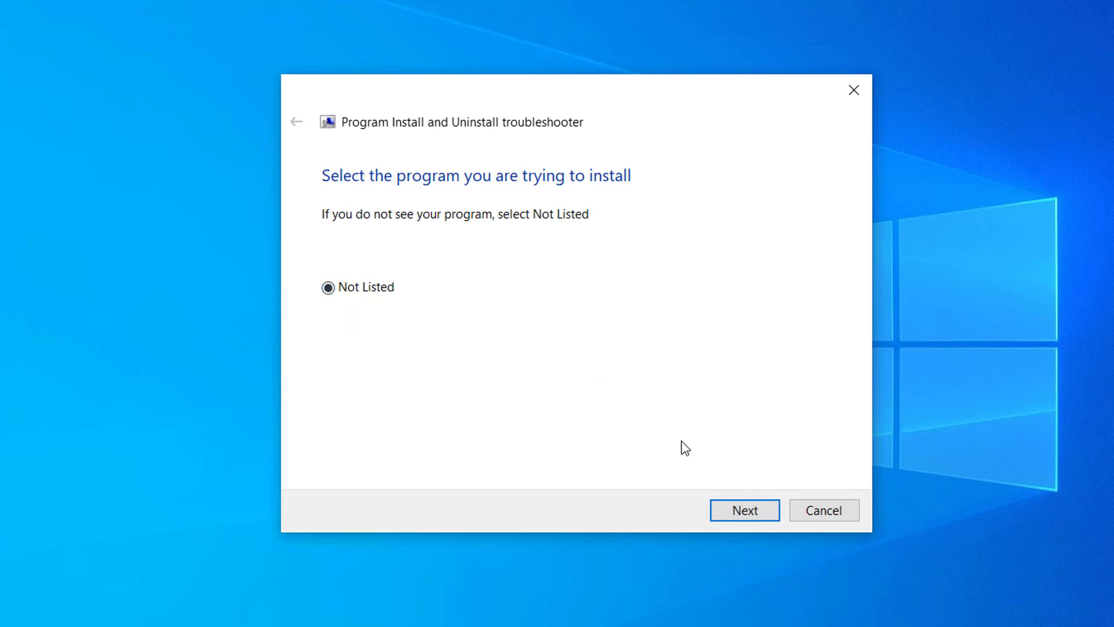
{"action": "left_click", "coordinate": [745, 511]}
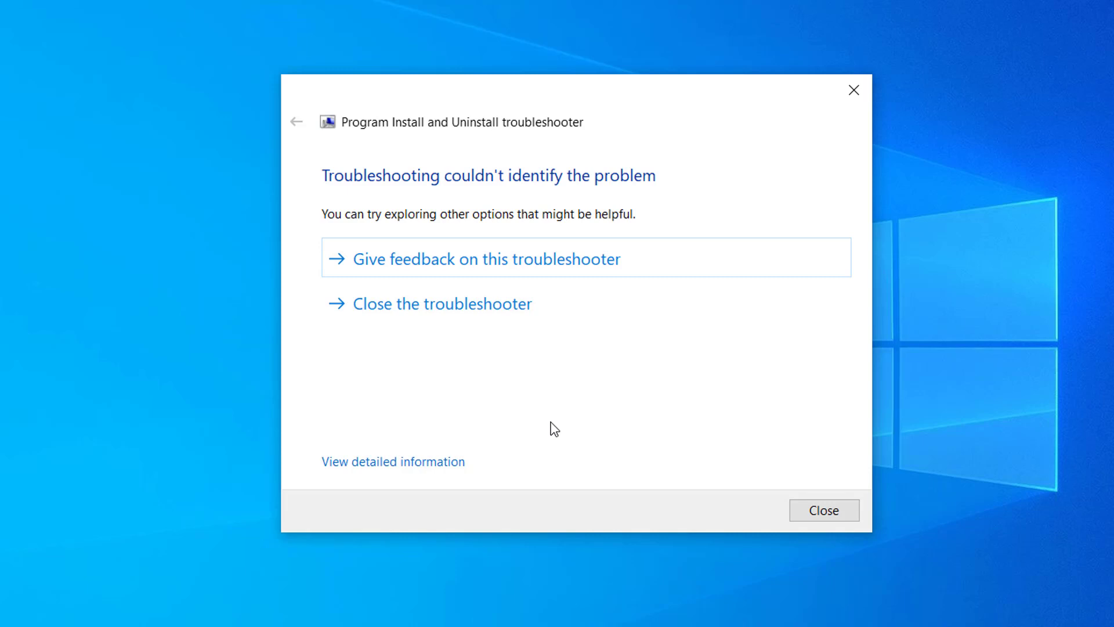
{"action": "mouse_move", "coordinate": [683, 475]}
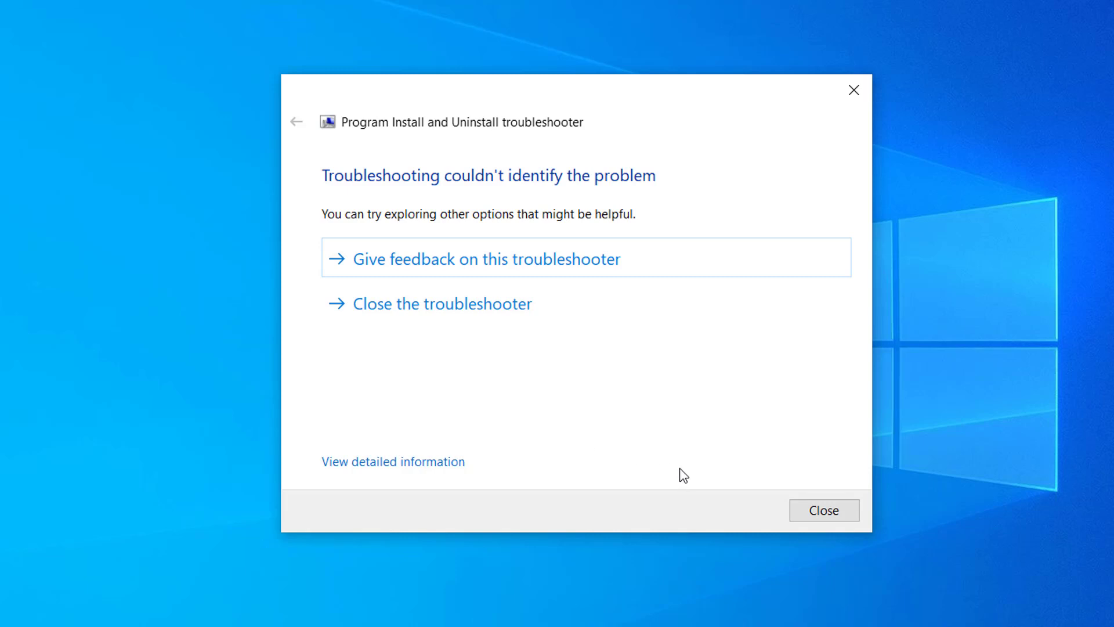